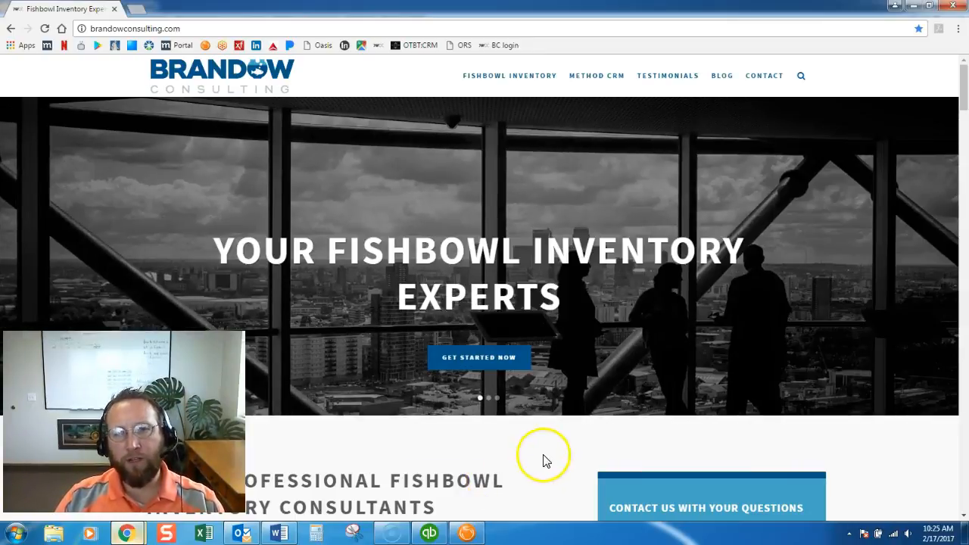
mouse_move(557, 455)
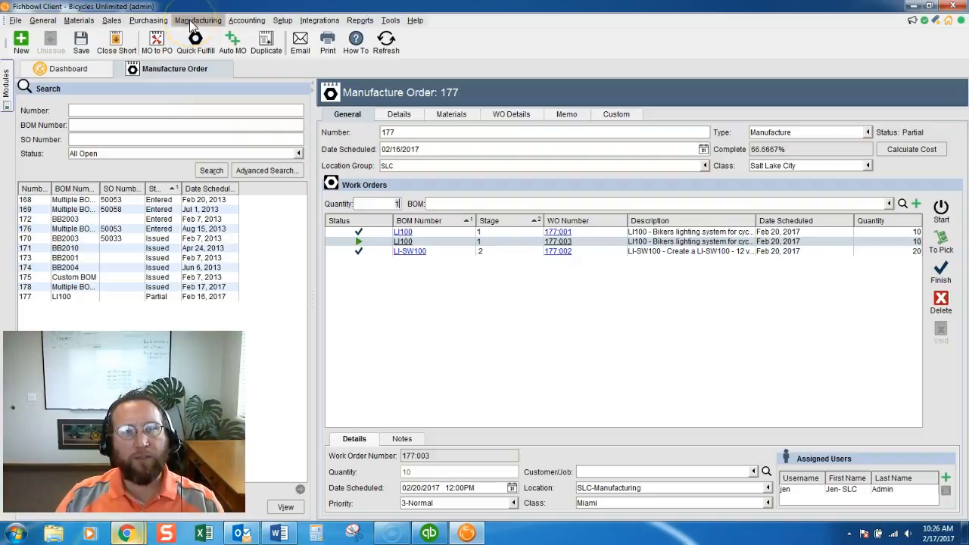
Review existing work orders, including 177:002, in the Manufacture Order module.
left_click(190, 20)
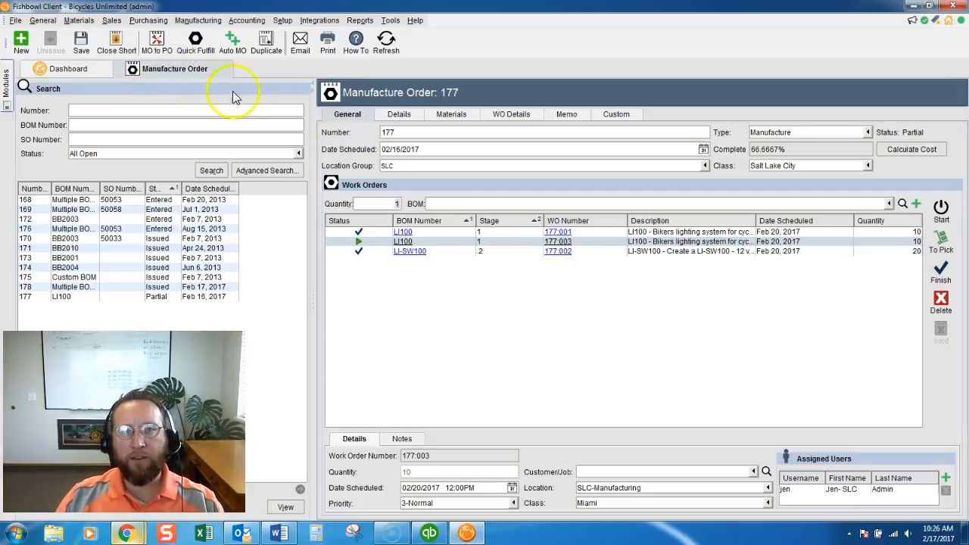
left_click(690, 232)
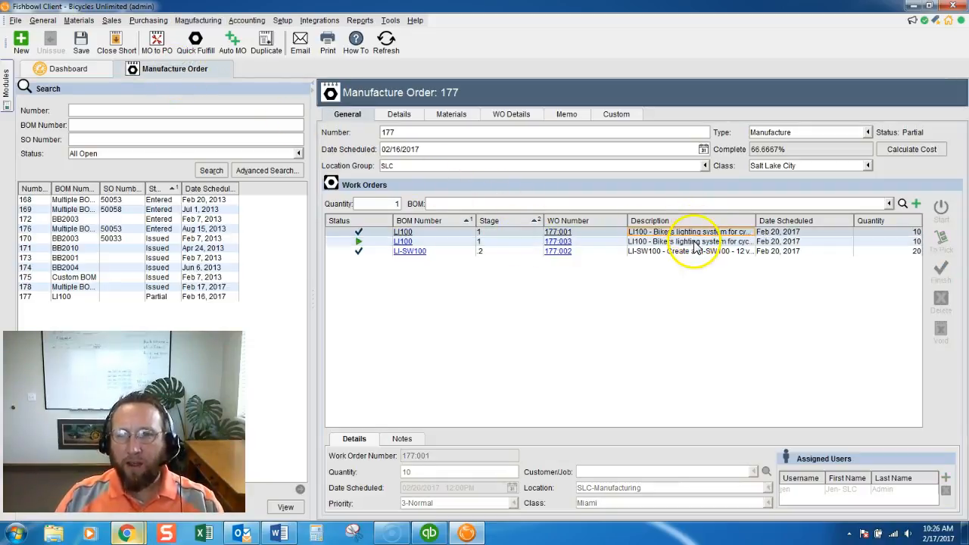
left_click(689, 240)
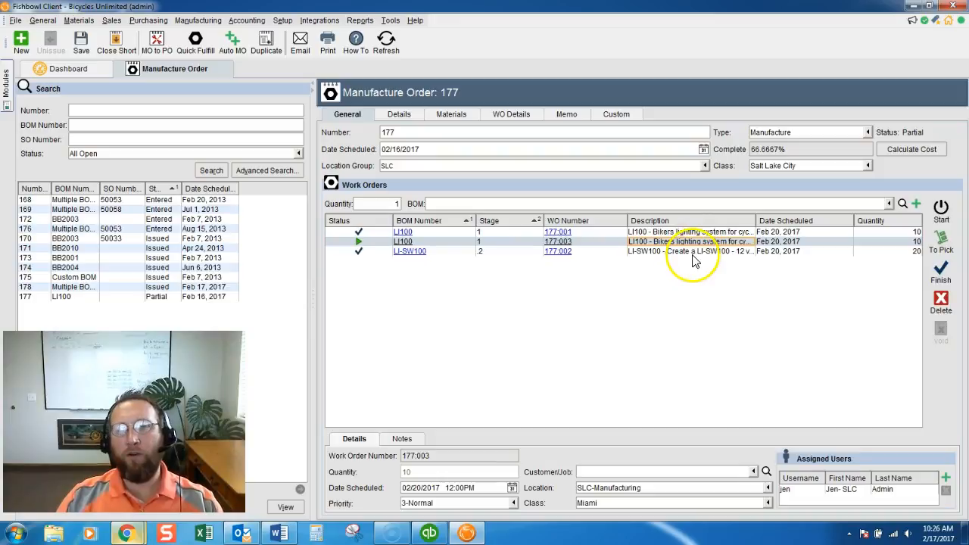
left_click(690, 252)
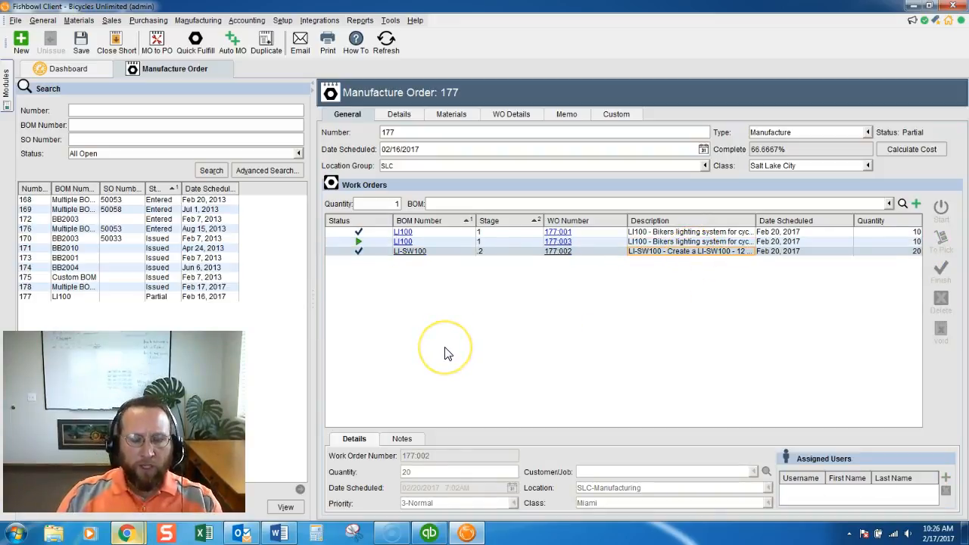
mouse_move(409, 346)
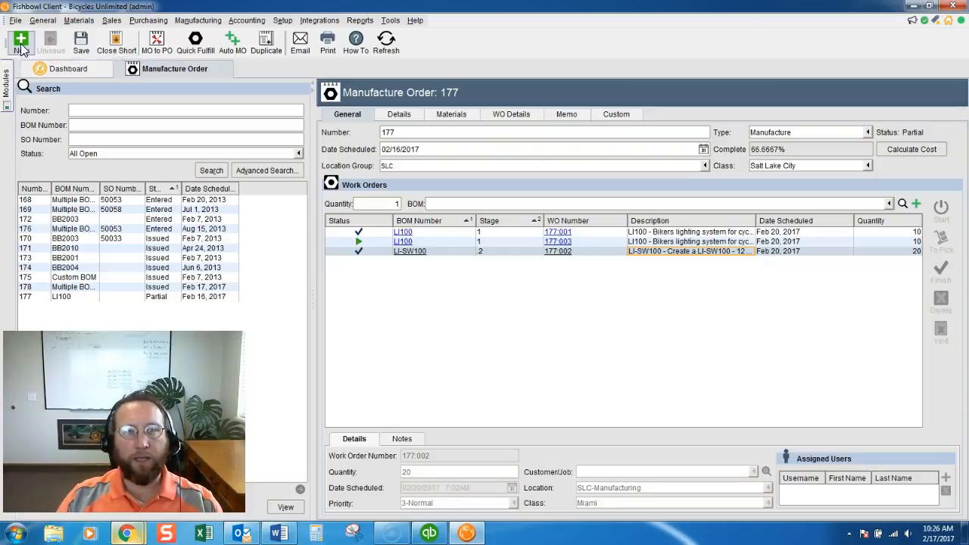
Start manufacture order 179 scheduled 02/20/2017 in location group SLC with quantity 20.
left_click(23, 40)
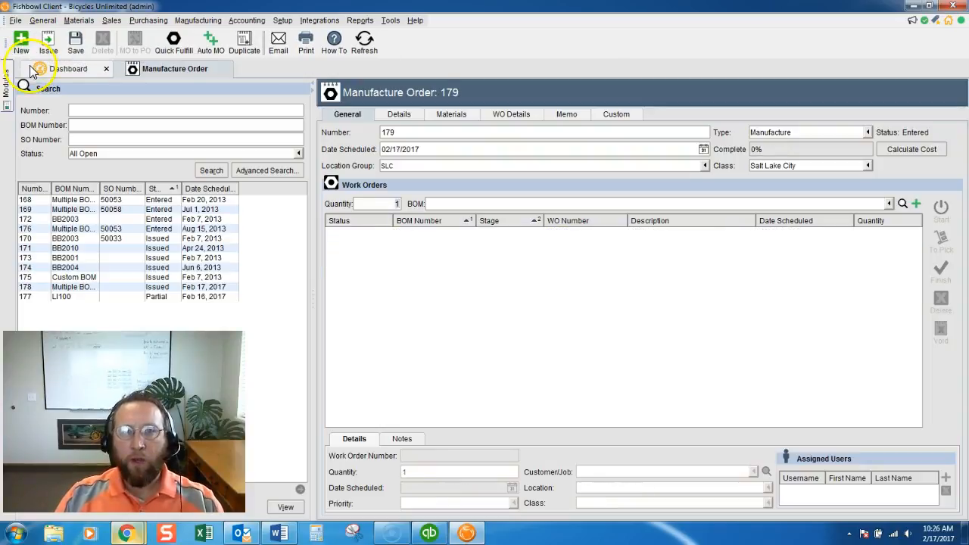
mouse_move(523, 181)
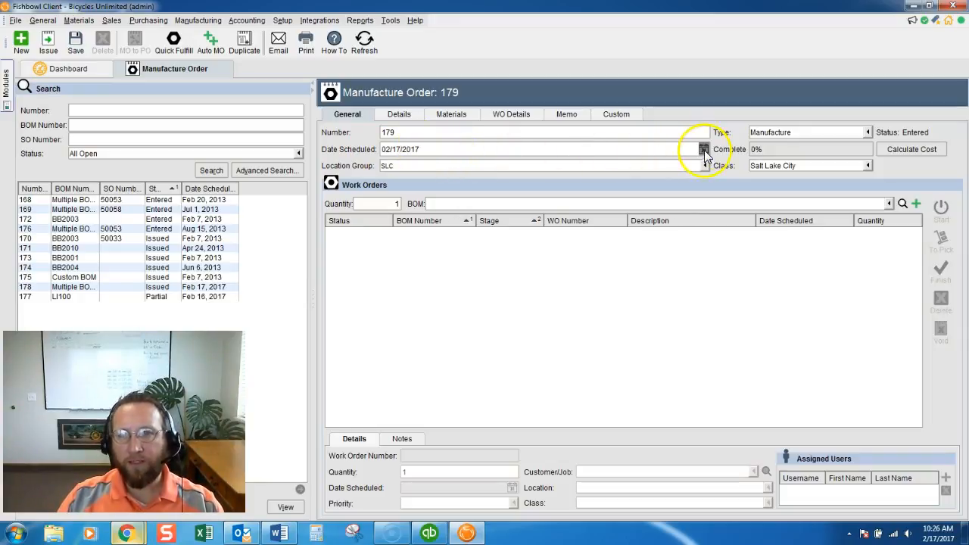
left_click(703, 150)
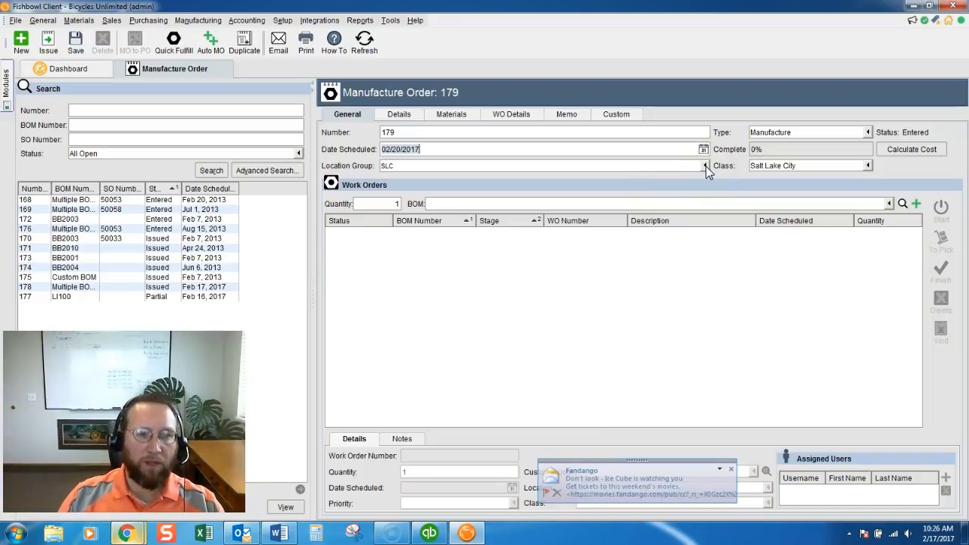
left_click(703, 166)
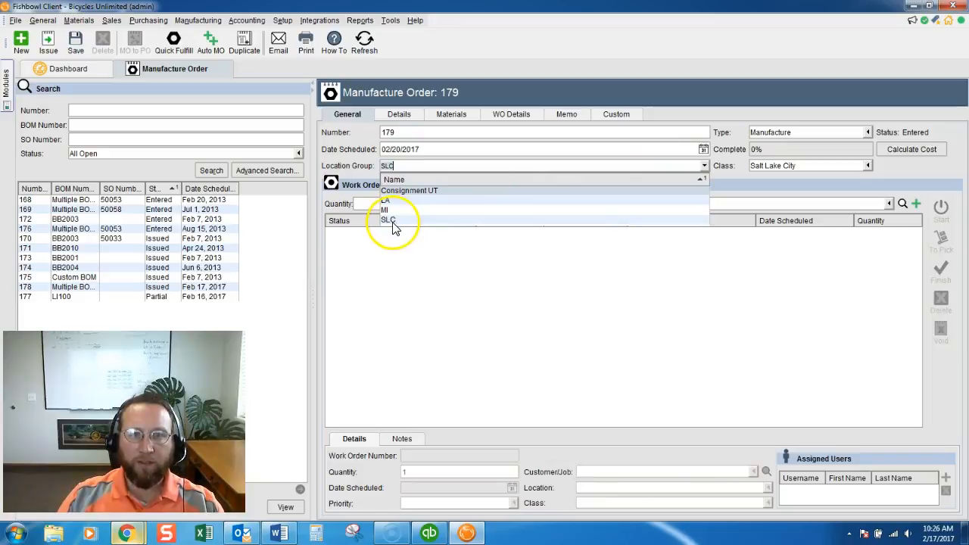
left_click(387, 220)
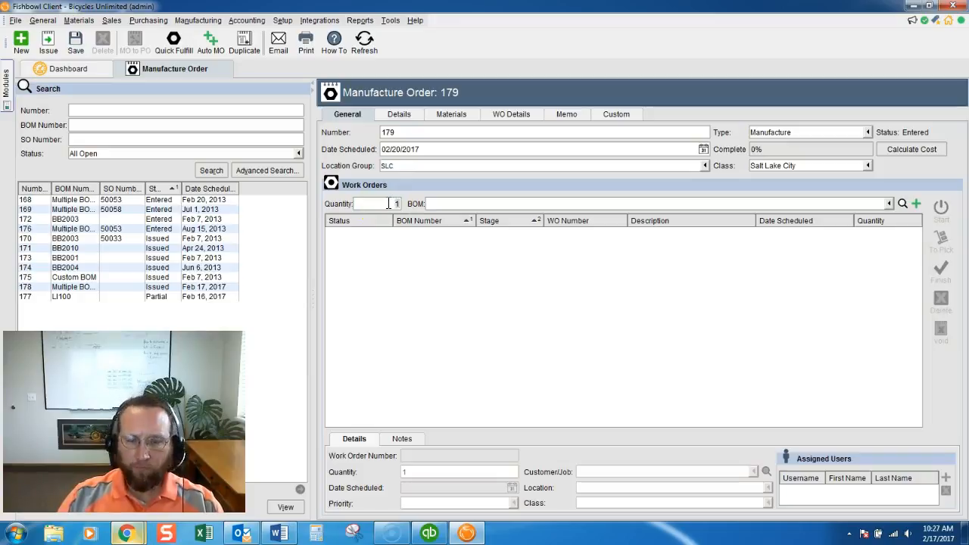
type("20")
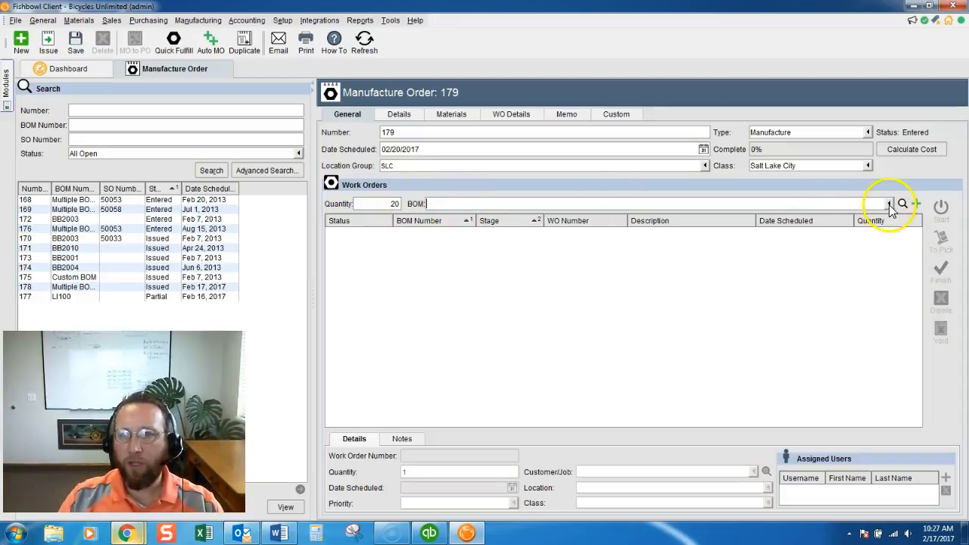
Add BOM EA001, Accessories - Bike Horn, as a 20-quantity work order.
left_click(875, 203)
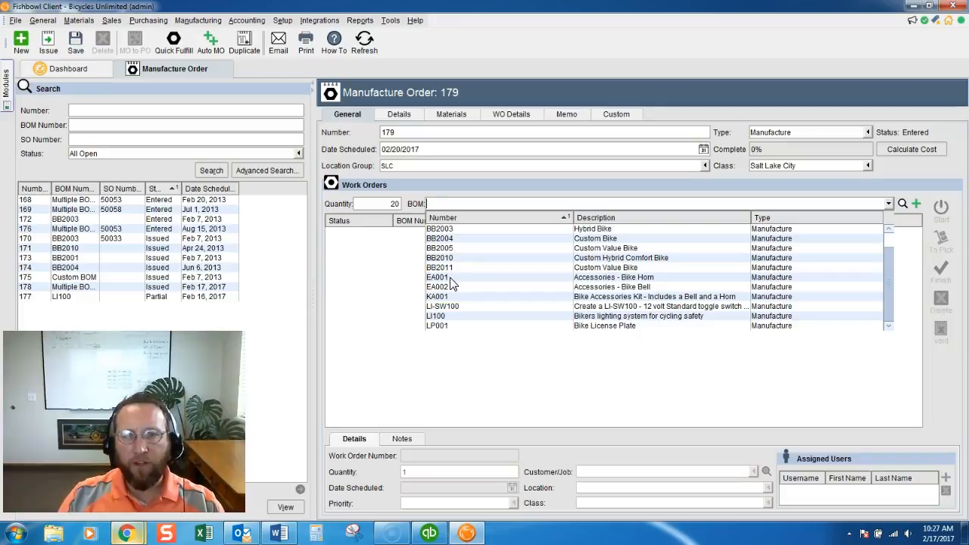
left_click(437, 278)
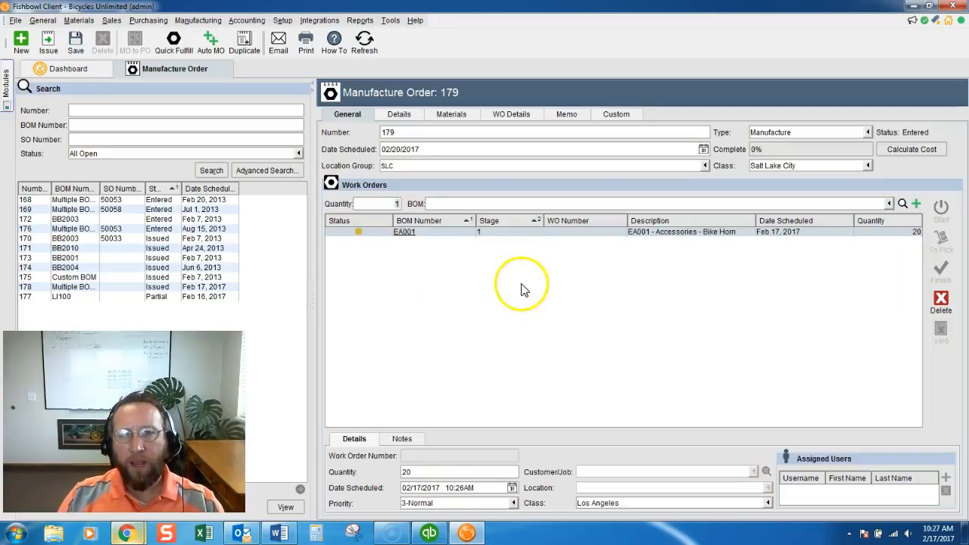
mouse_move(533, 288)
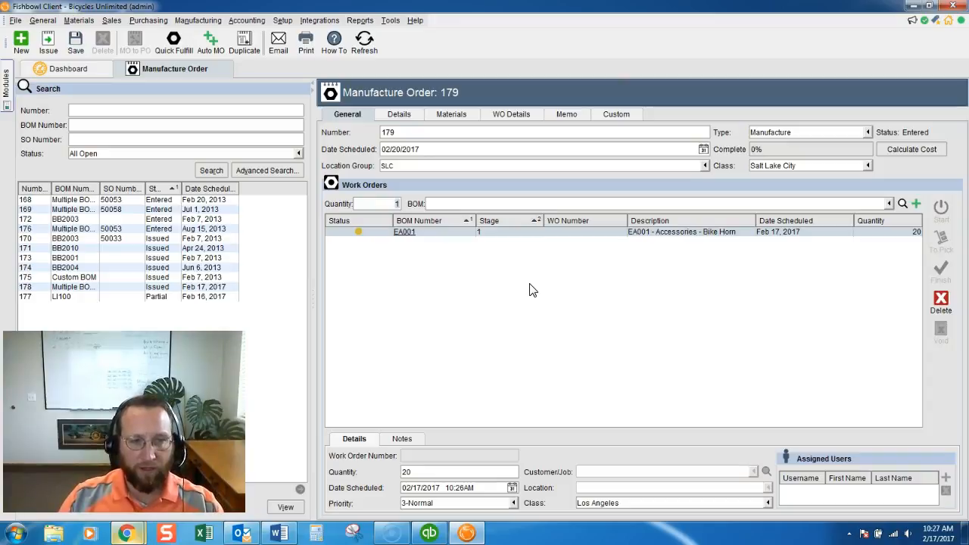
mouse_move(729, 255)
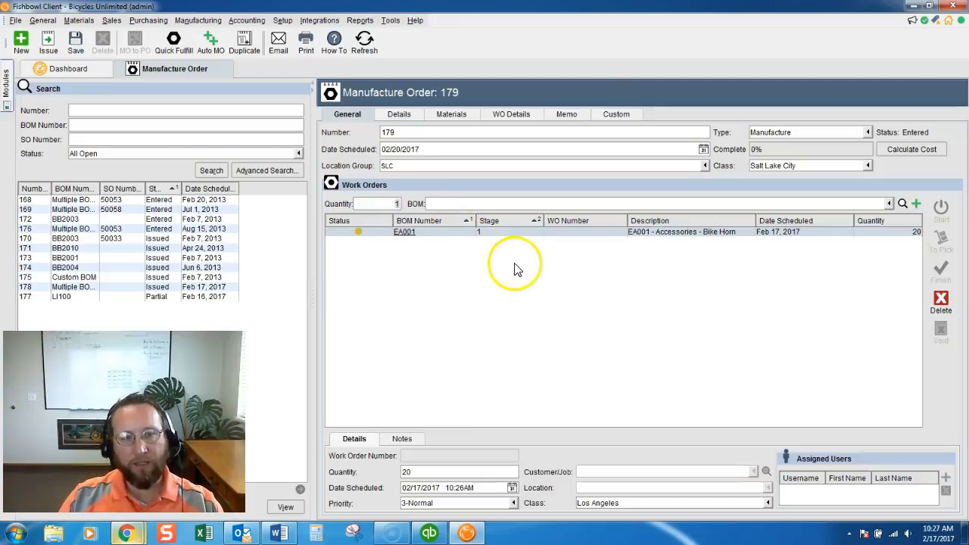
mouse_move(527, 268)
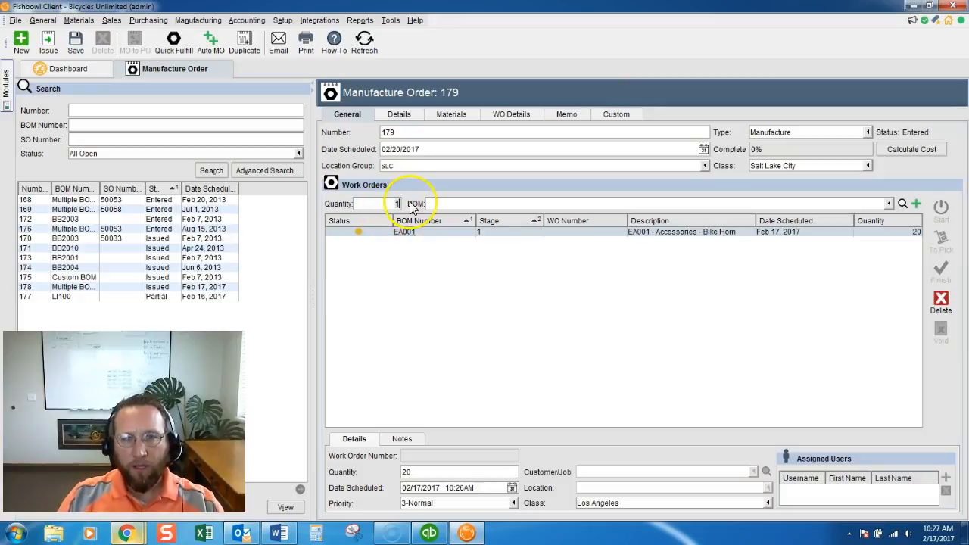
Add BOM LI100 at quantity 50 through the Add Bill of Materials wizard, accepting the wire quantity.
type("50")
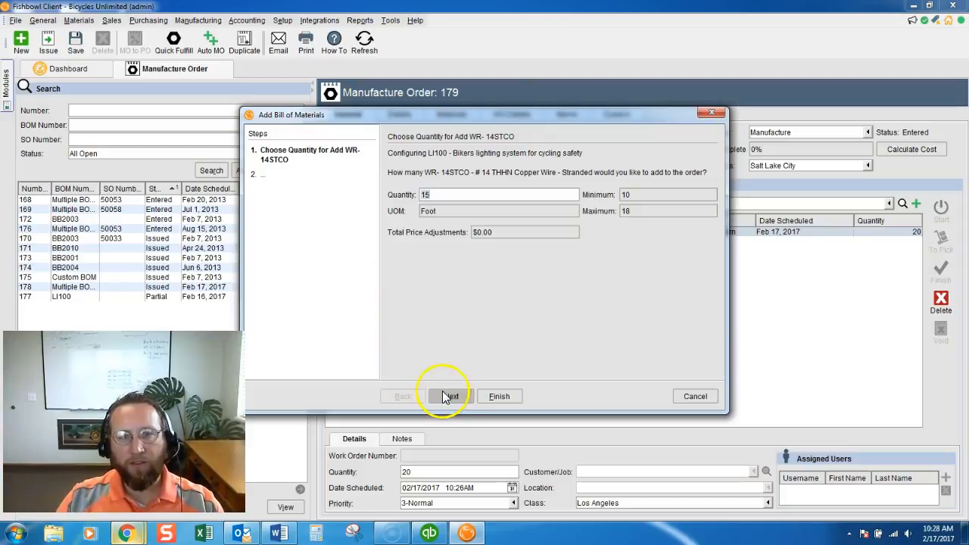
left_click(448, 397)
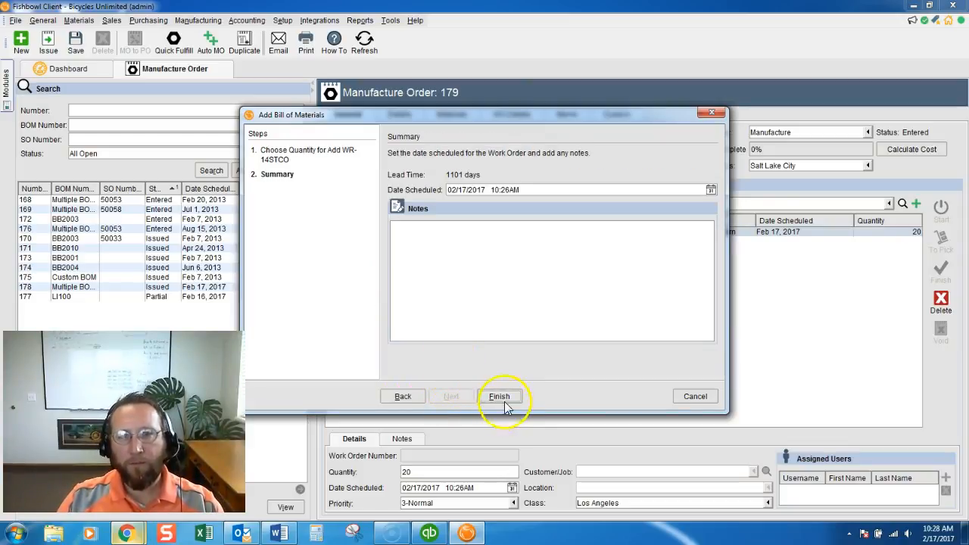
left_click(500, 397)
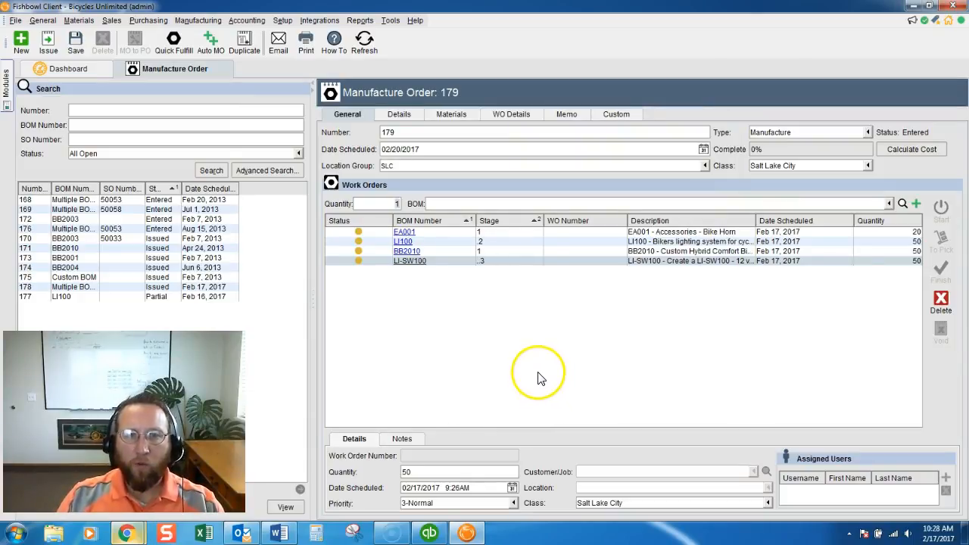
mouse_move(542, 379)
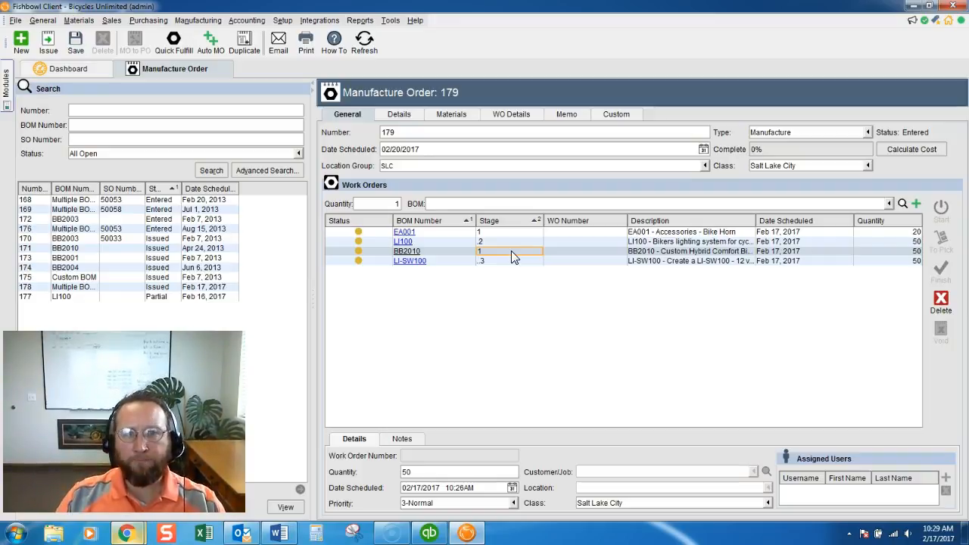
Select the LI-SW100 work order and bring up its Date Scheduled calendar.
left_click(689, 260)
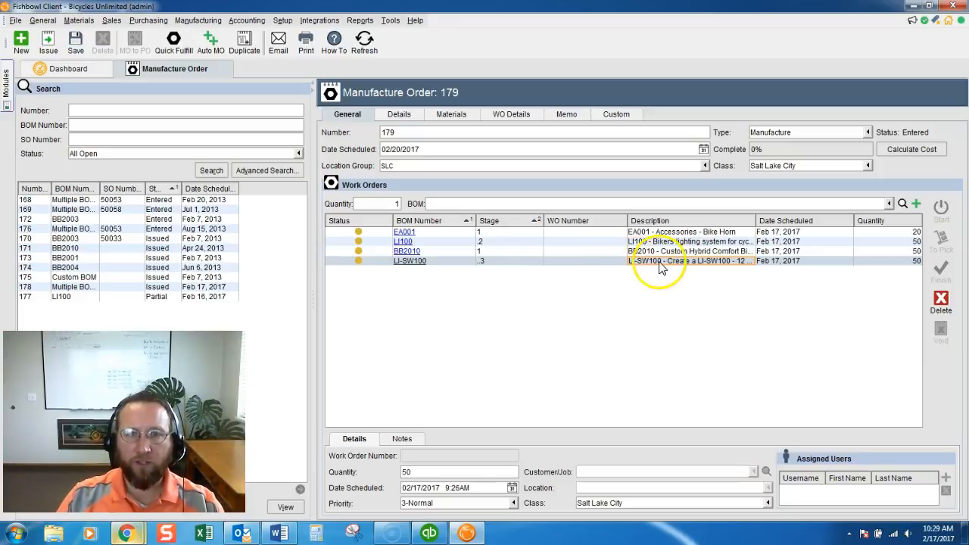
left_click(513, 488)
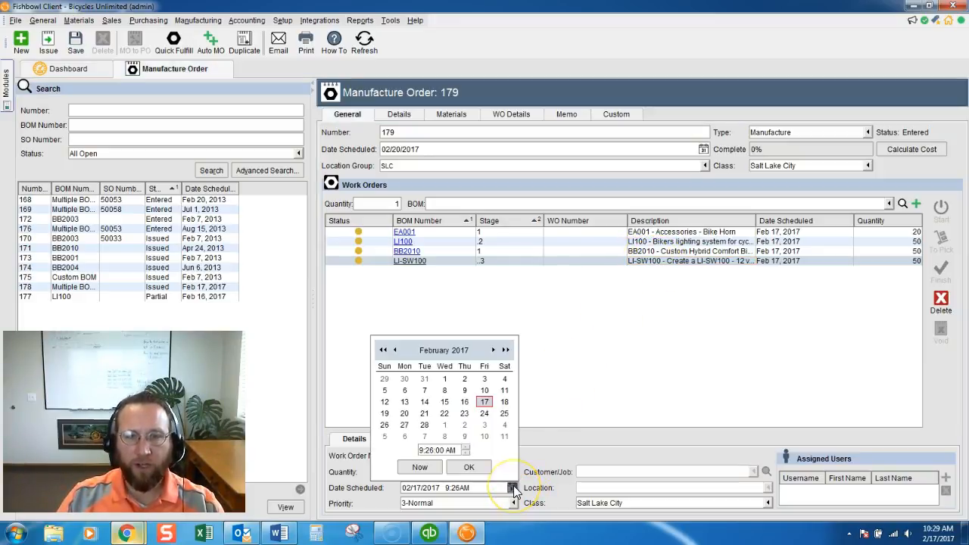
Schedule the LI-SW100 work order for Feb 20, 2017 at 10:00 AM.
left_click(405, 414)
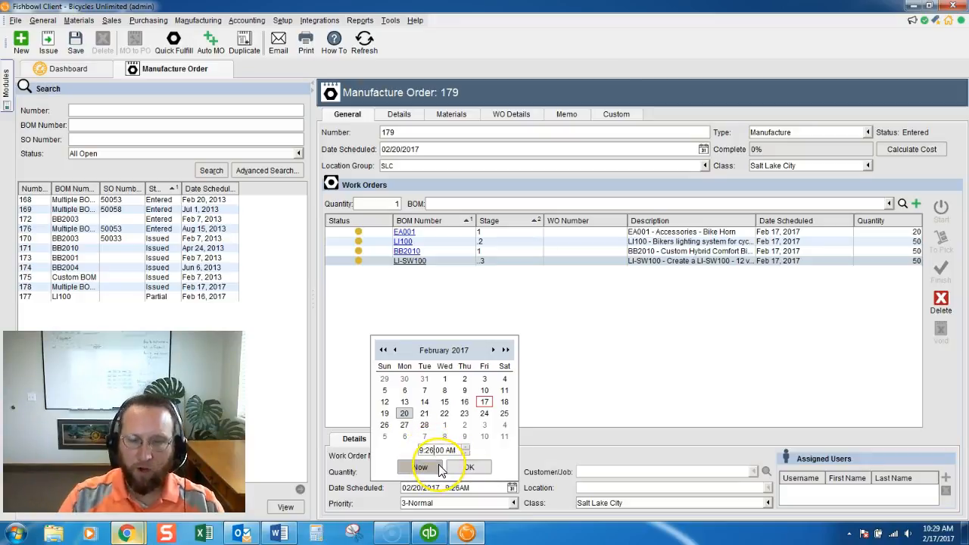
left_click(419, 466)
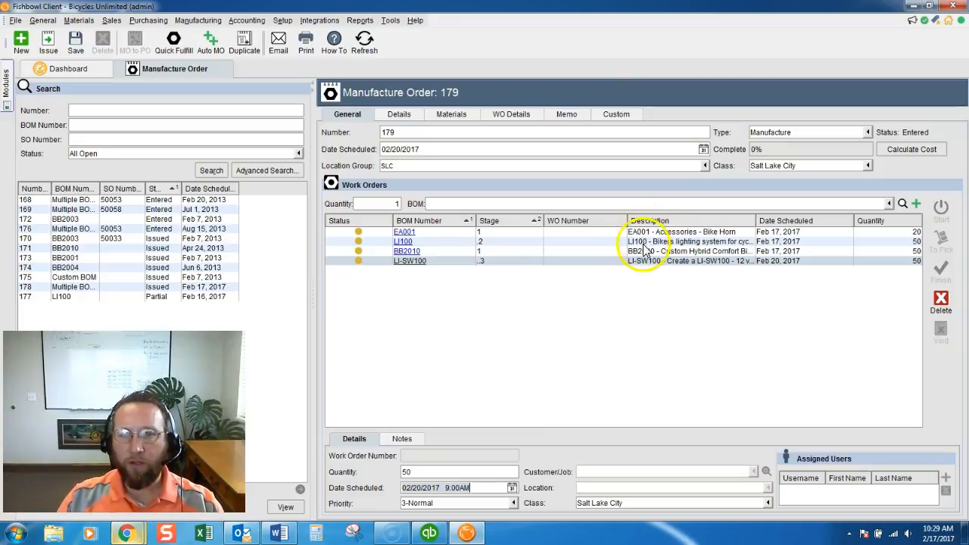
left_click(689, 240)
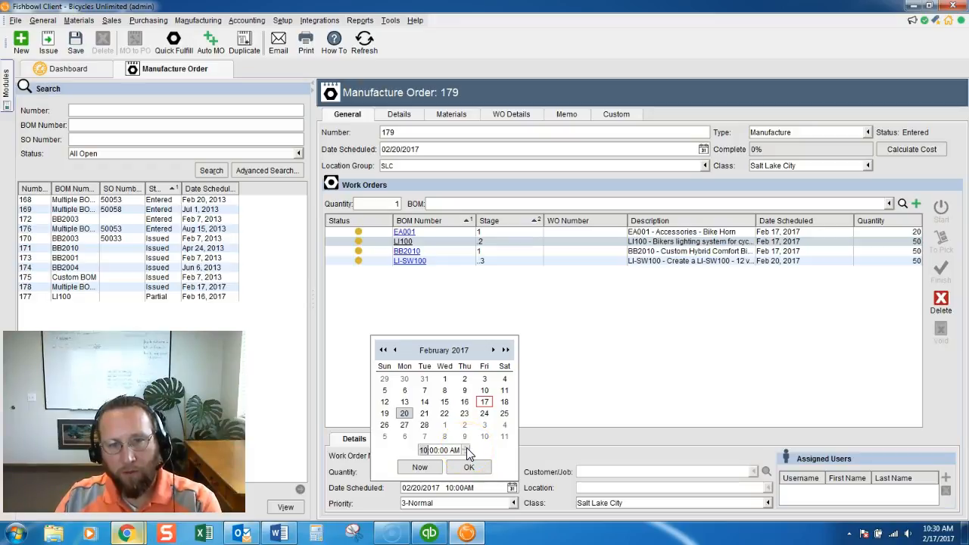
left_click(469, 467)
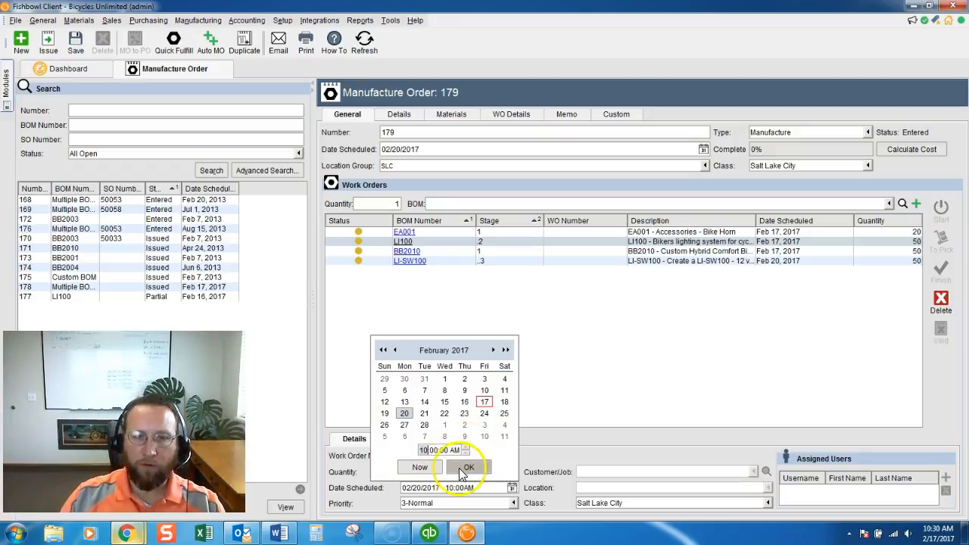
left_click(467, 466)
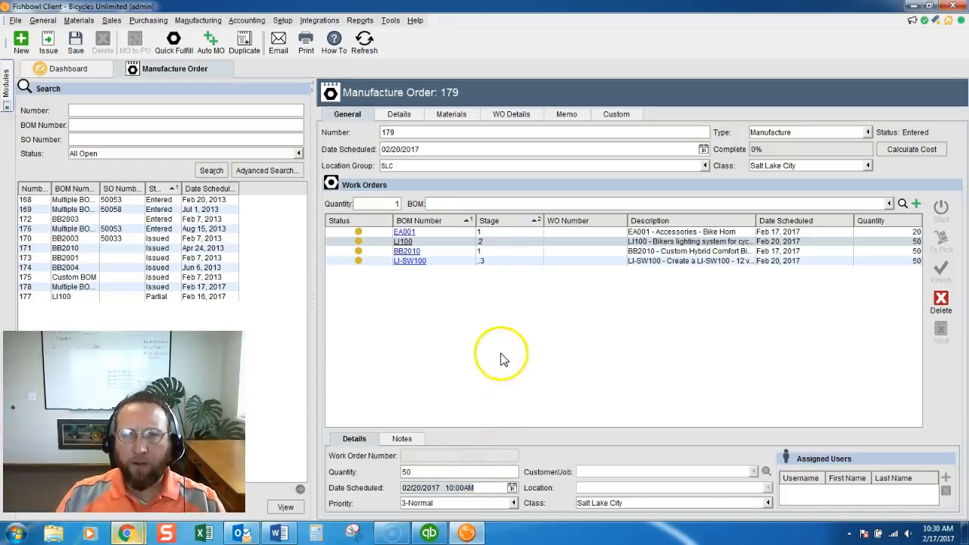
mouse_move(643, 258)
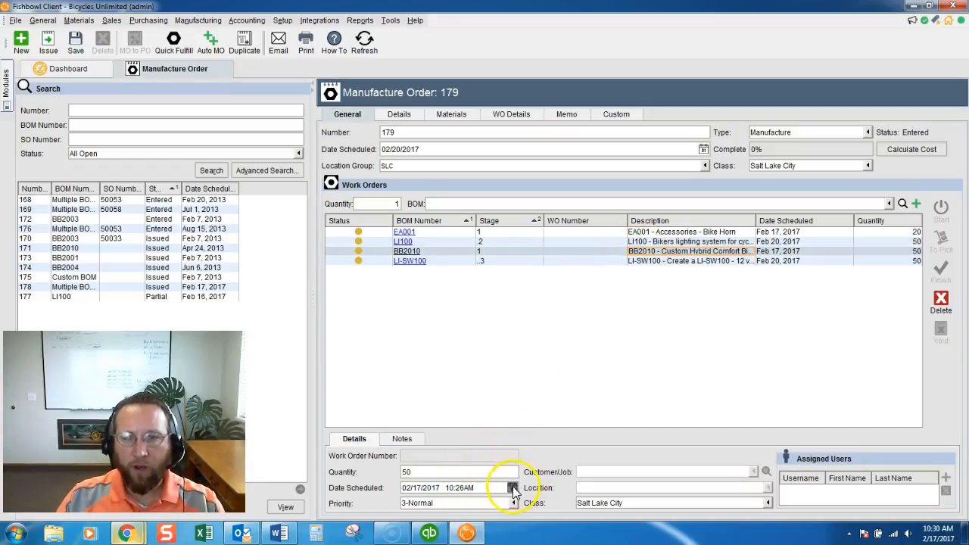
Schedule the BB2010 work order for Feb 20, 2017 at noon.
left_click(512, 488)
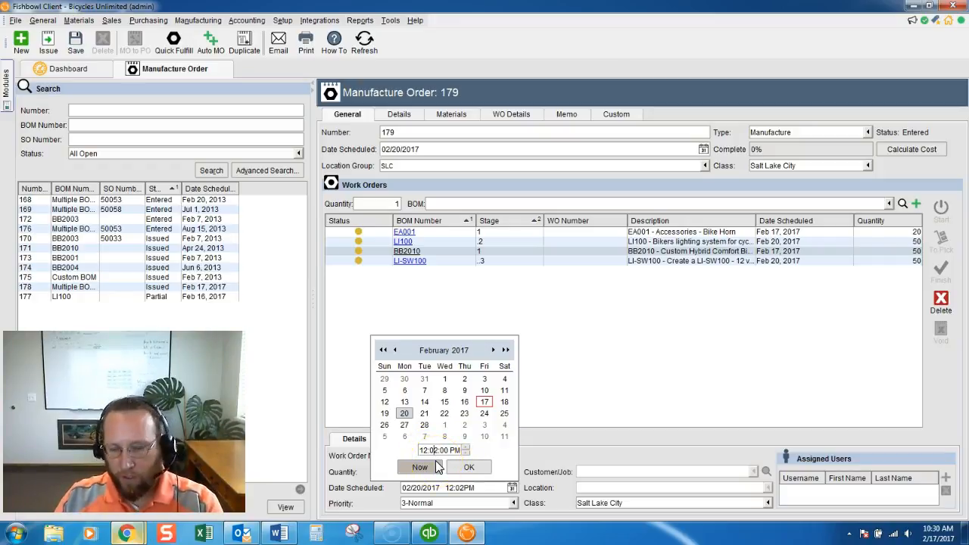
left_click(469, 467)
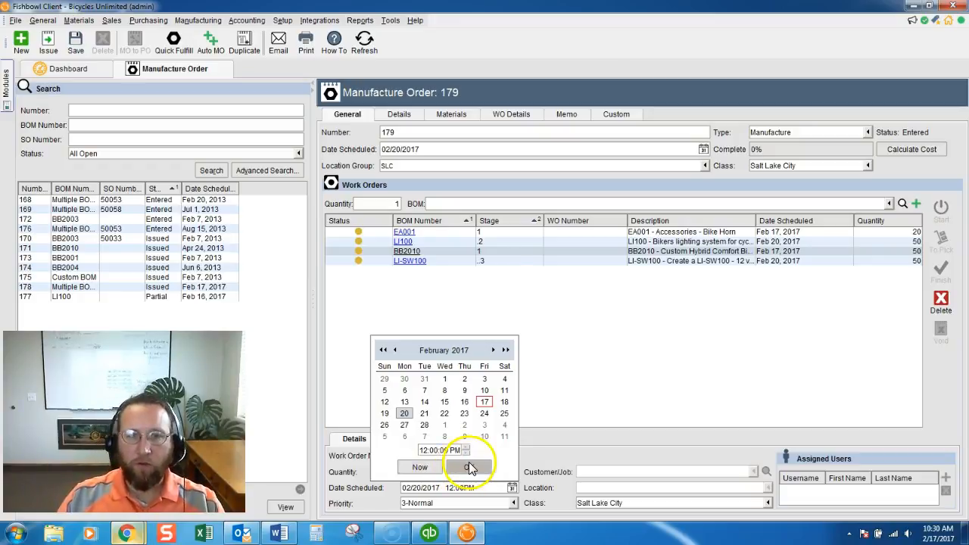
left_click(467, 466)
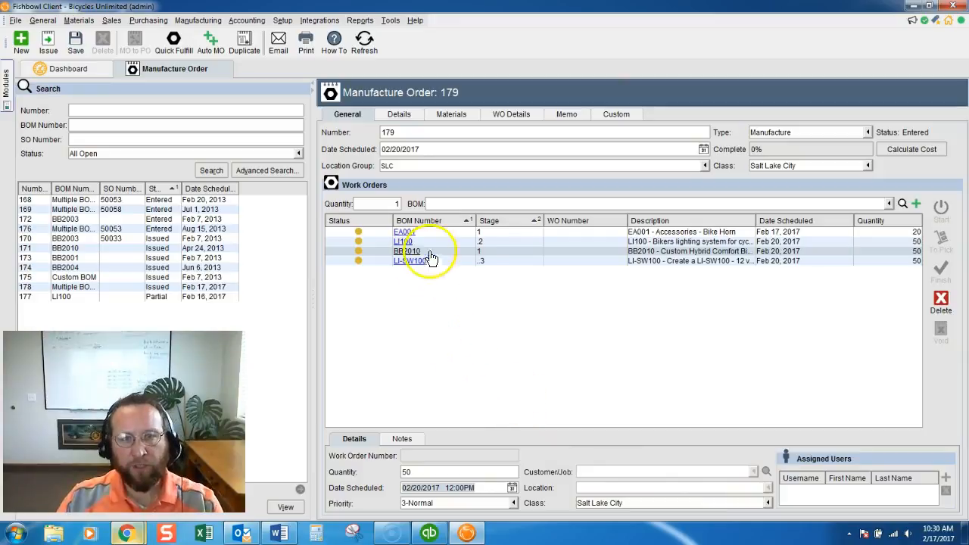
Confirm EA001's Feb 17 date and issue order 179, numbering work orders 179:001–179:004.
left_click(405, 232)
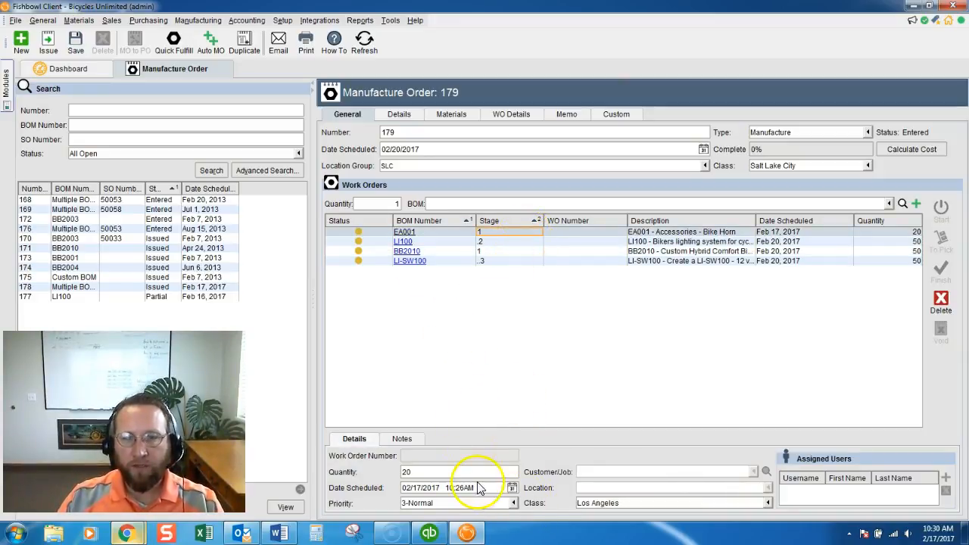
left_click(512, 487)
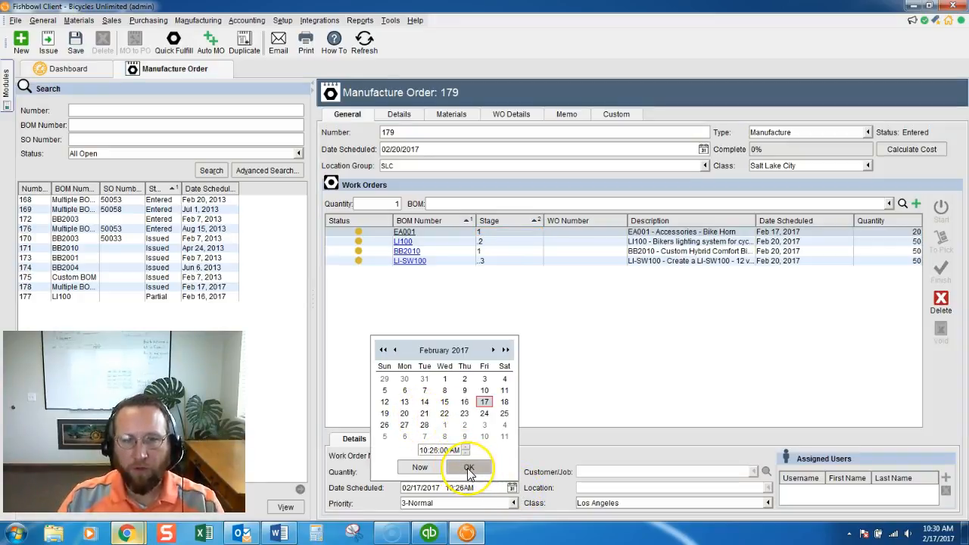
left_click(466, 467)
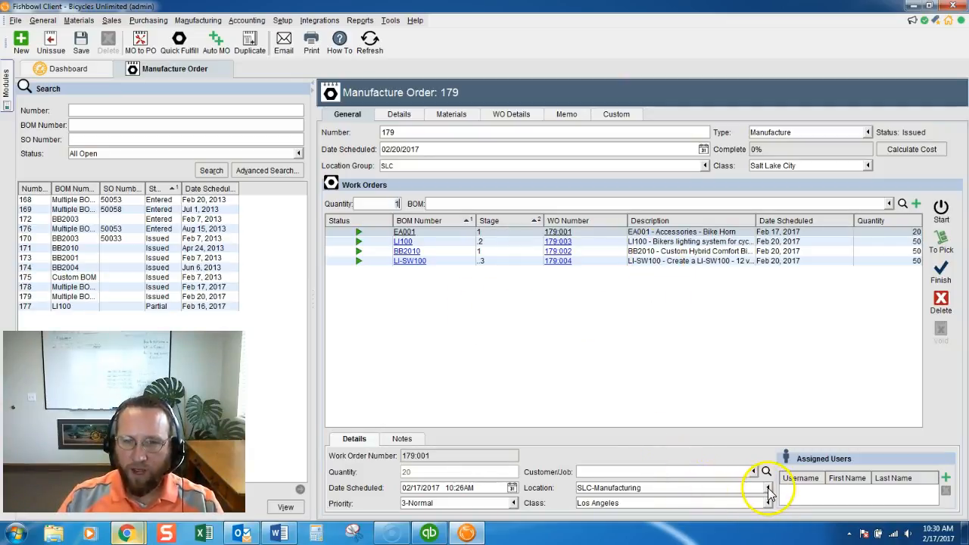
Assign work order 179:001 to SLC-Machine 1, then begin choosing 179:003's location.
left_click(766, 488)
type("mach")
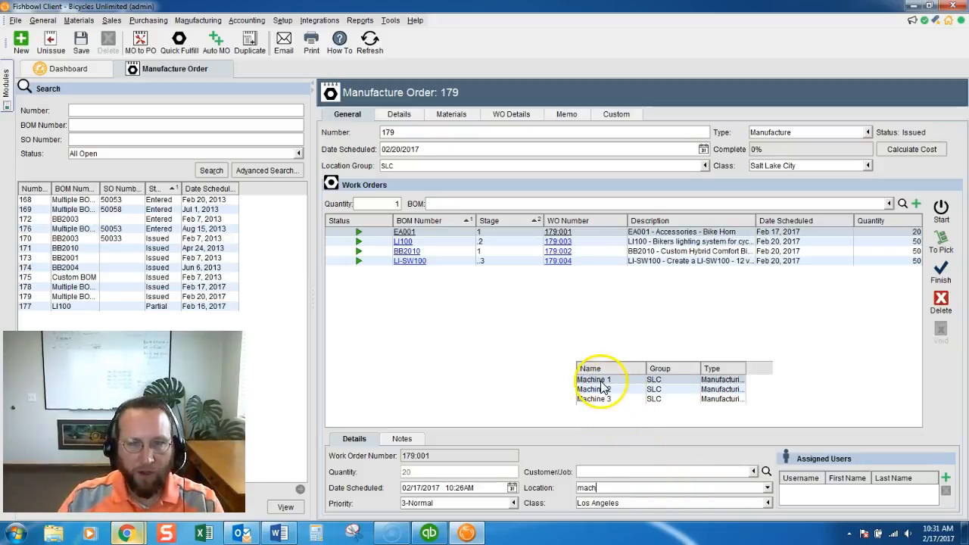
left_click(594, 378)
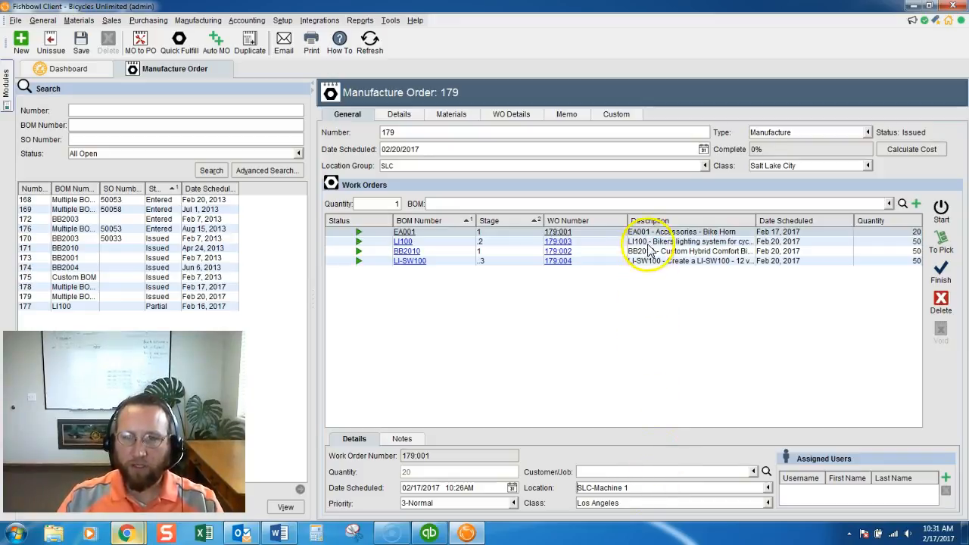
left_click(689, 240)
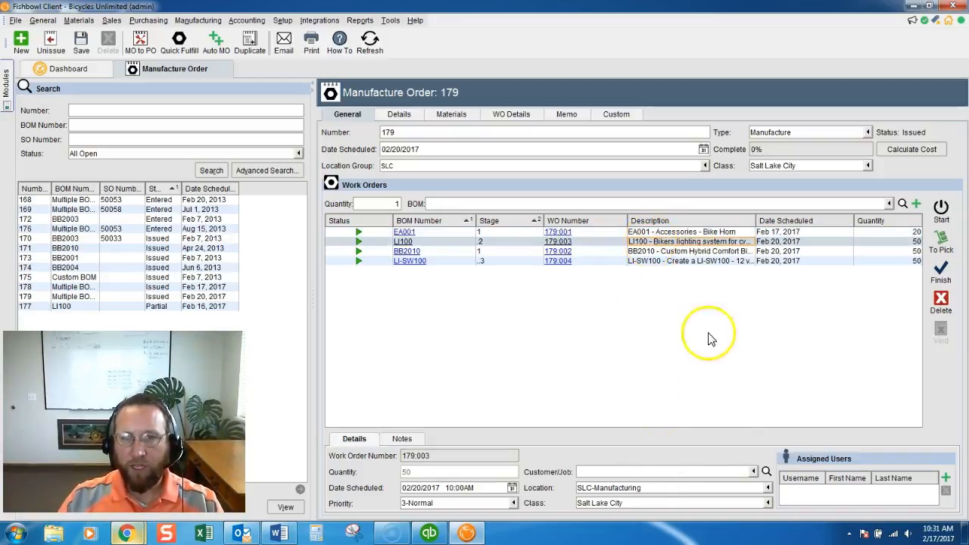
left_click(767, 488)
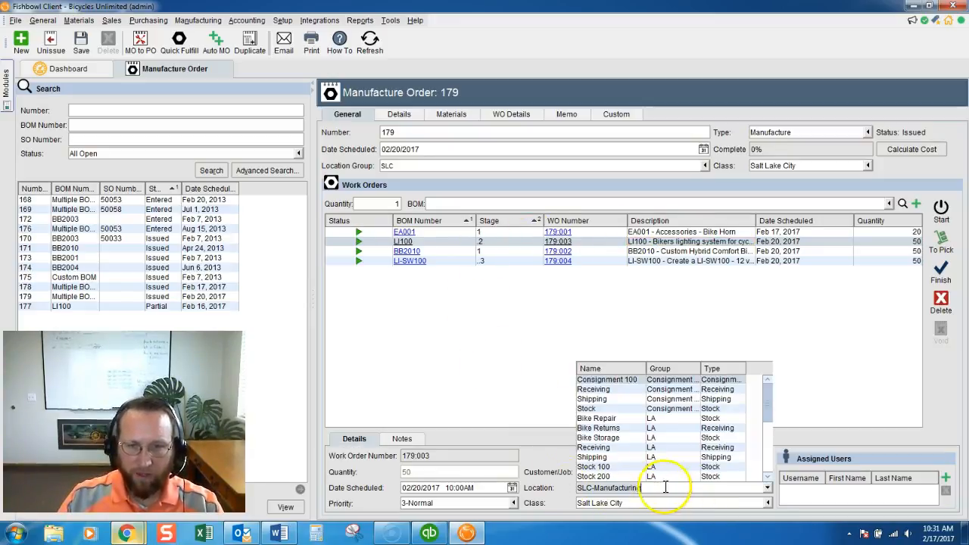
mouse_move(687, 285)
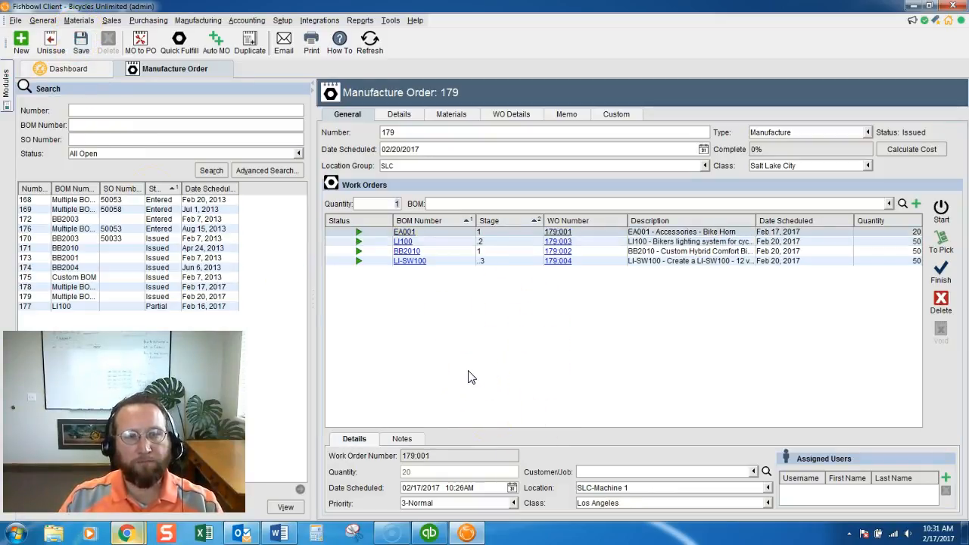
mouse_move(468, 371)
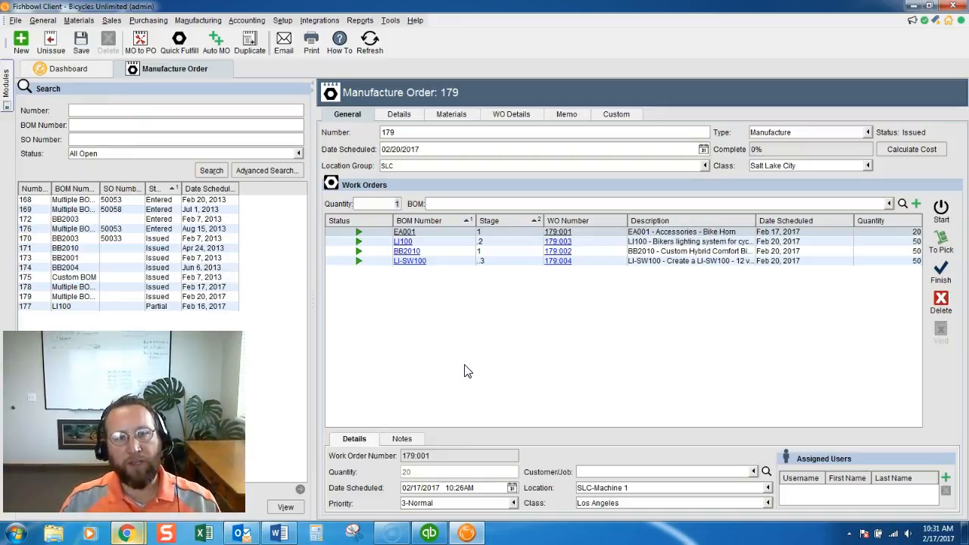